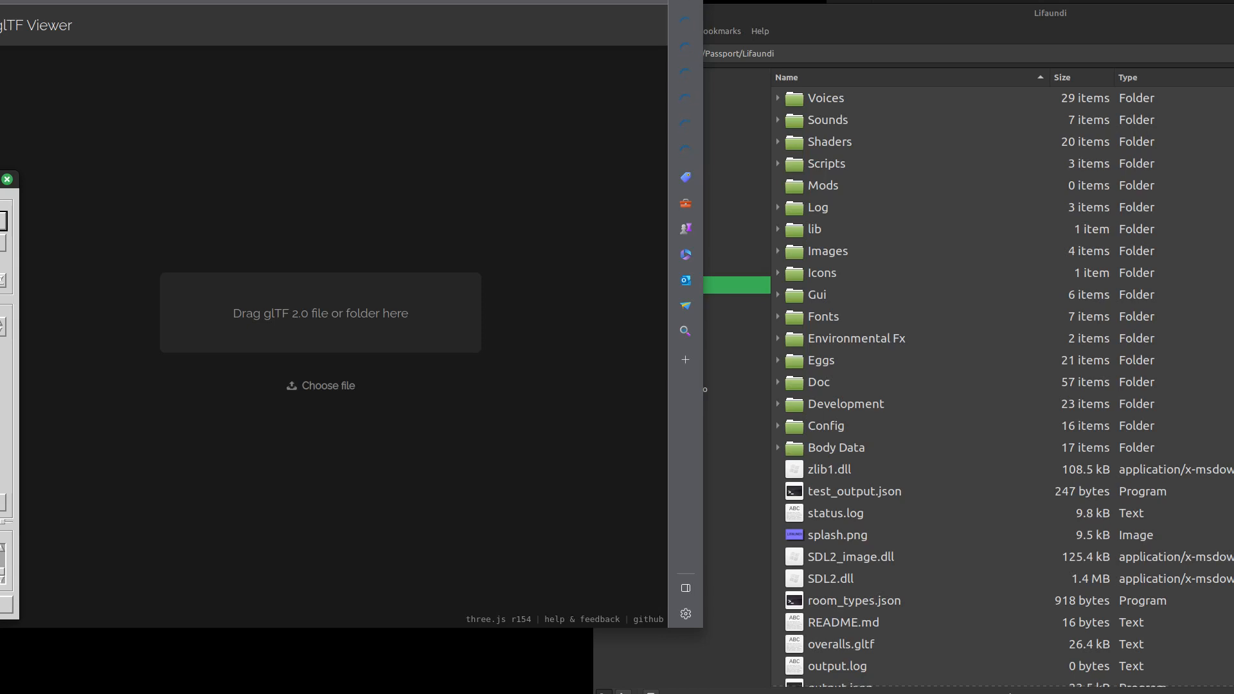
pyautogui.moveTo(849, 71)
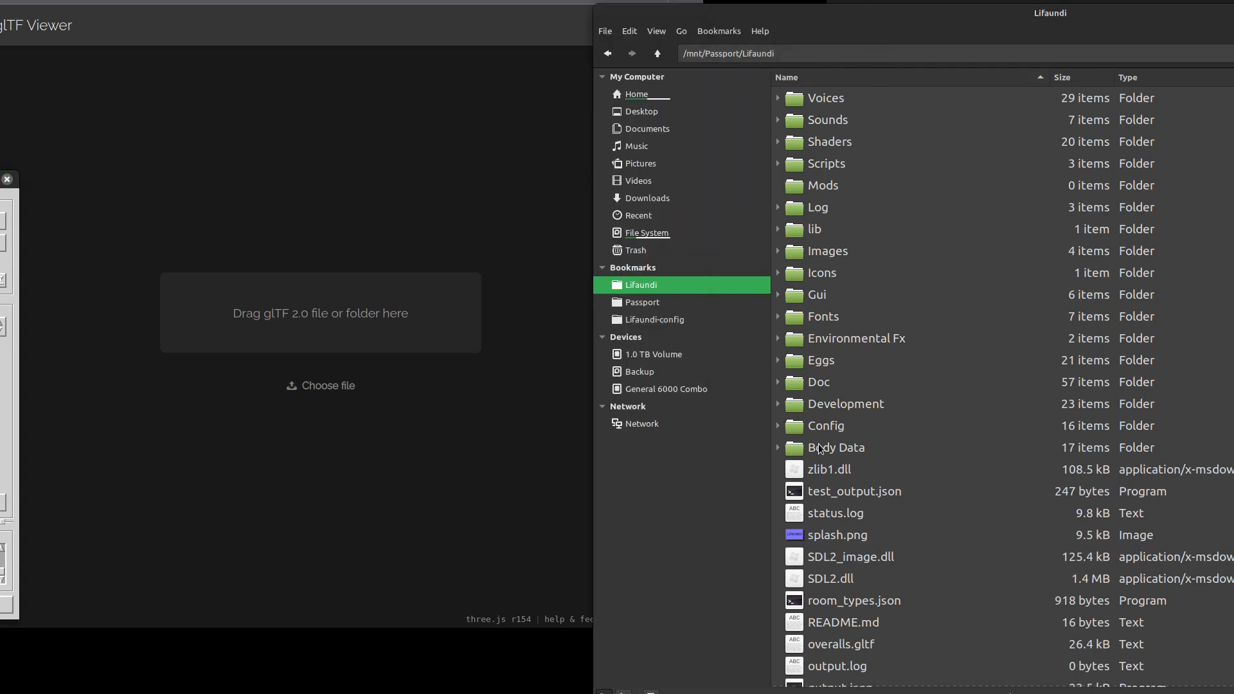
# Open the Body Data folder in the Lifaundi directory.
pyautogui.doubleClick(836, 447)
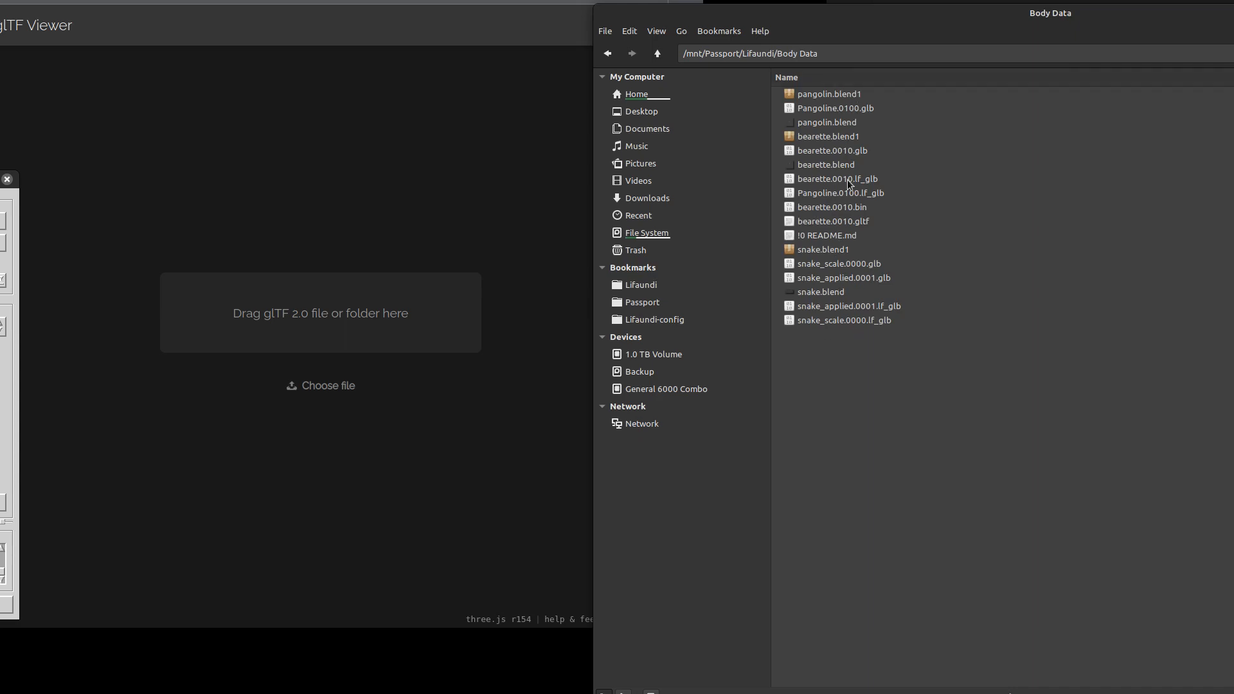
pyautogui.moveTo(831, 271)
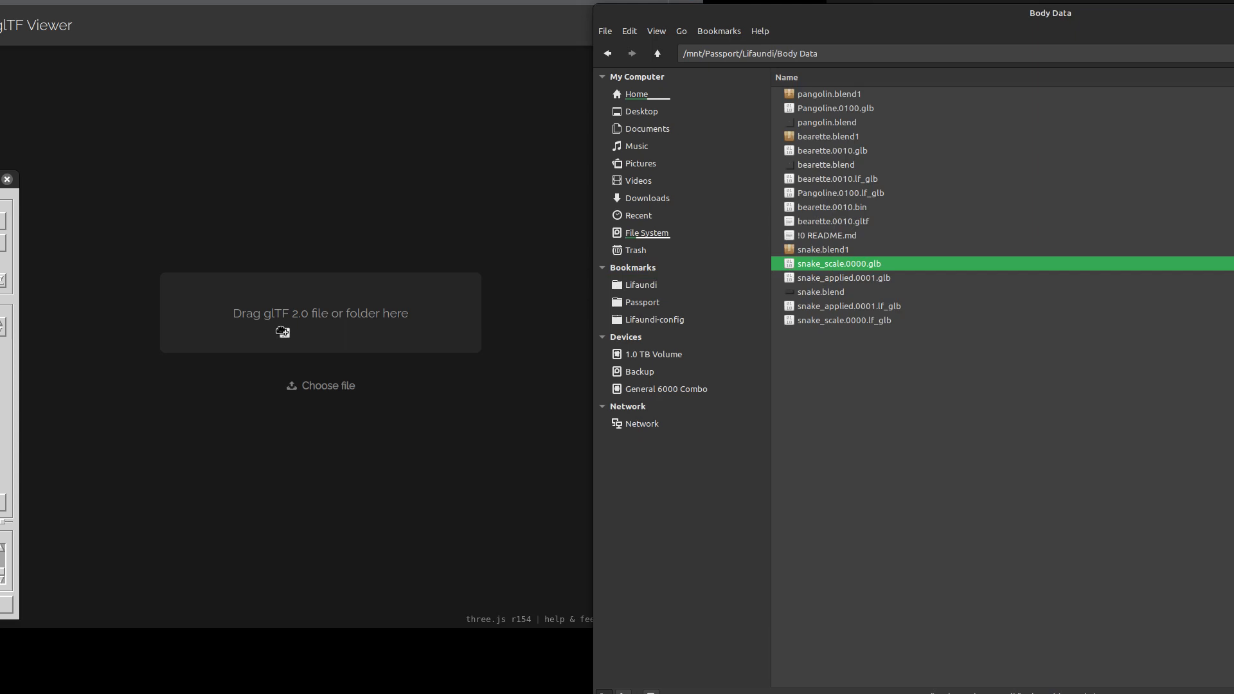
# Load snake_scale.0000.glb into glTF Viewer and select snake_applied.0001.glb.
pyautogui.doubleClick(839, 263)
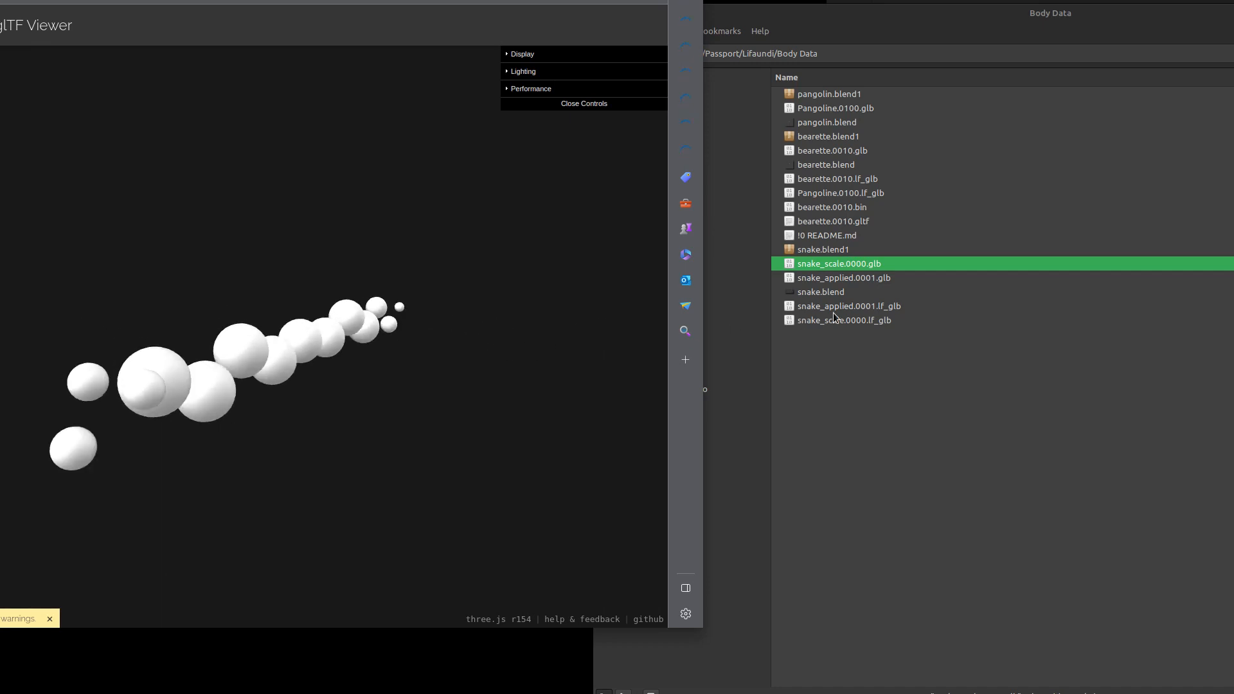
pyautogui.click(842, 278)
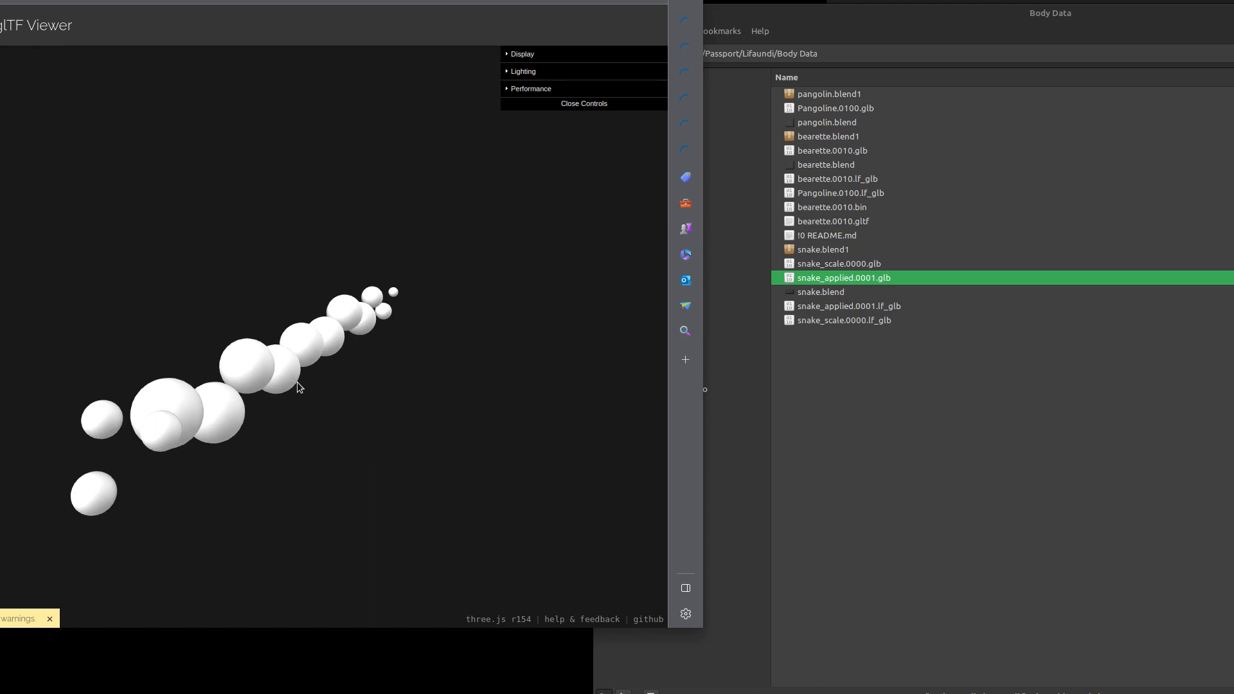
pyautogui.moveTo(837, 270)
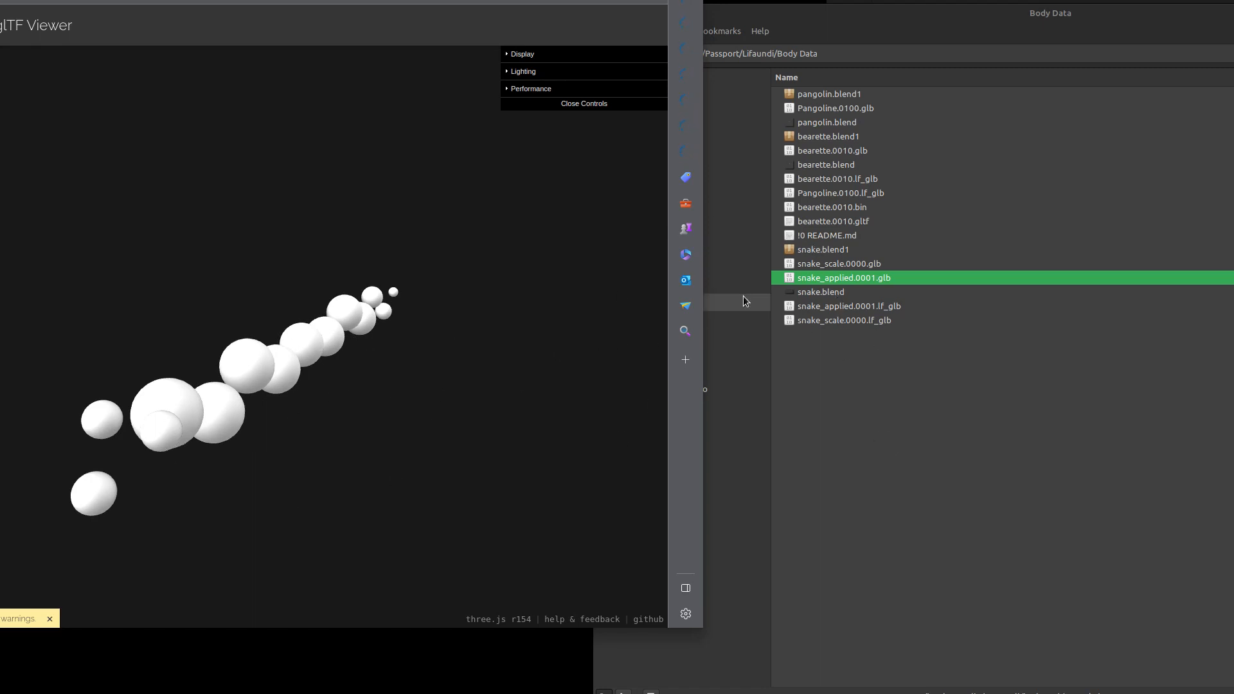
pyautogui.moveTo(744, 301)
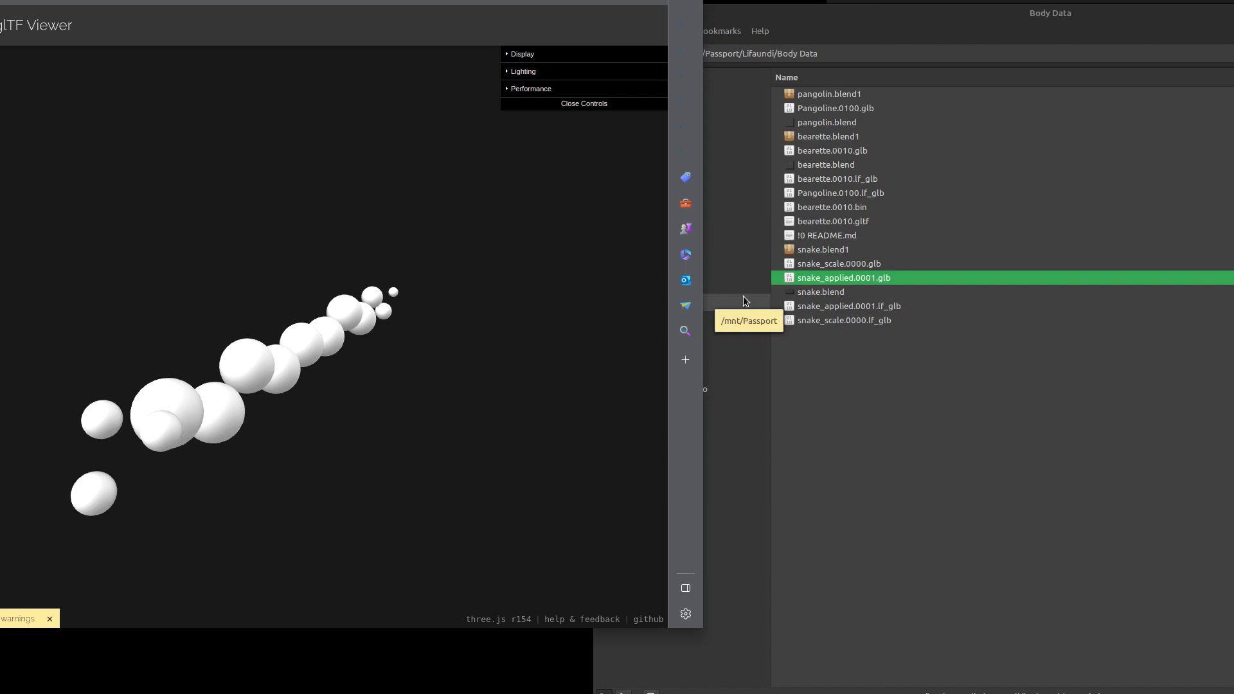
pyautogui.moveTo(844, 187)
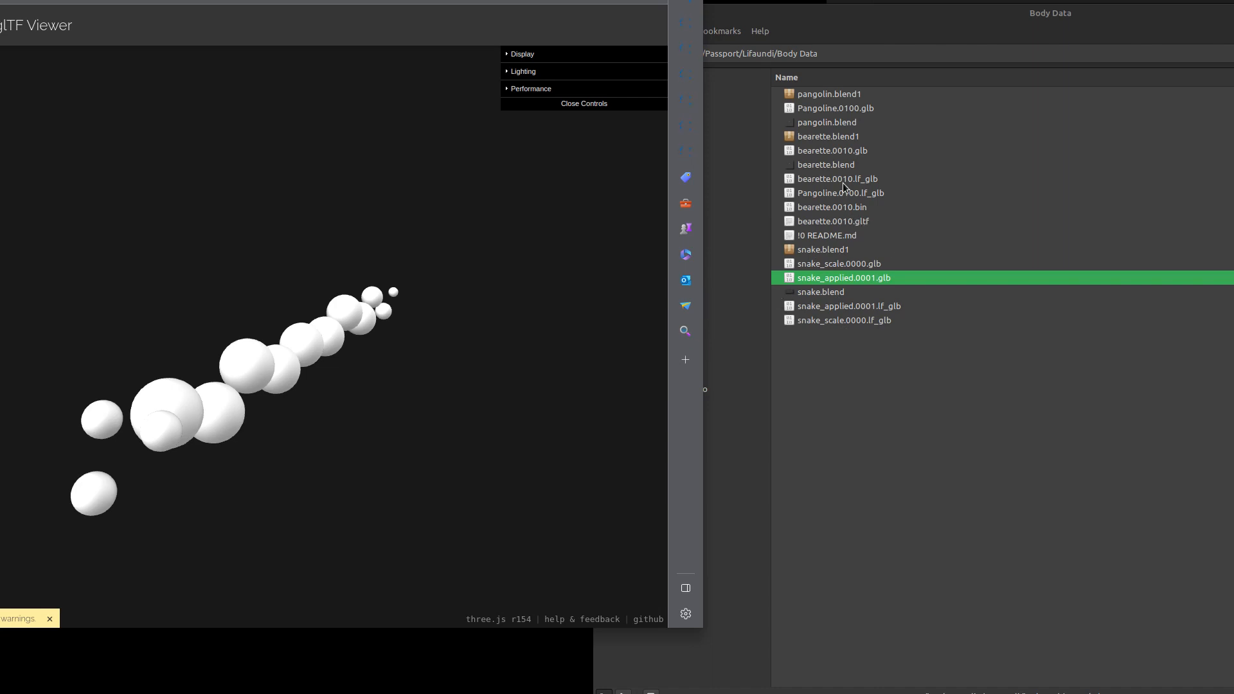
# Bring Nemo forward and pick bearette.0010.glb to load into the viewer.
pyautogui.click(837, 179)
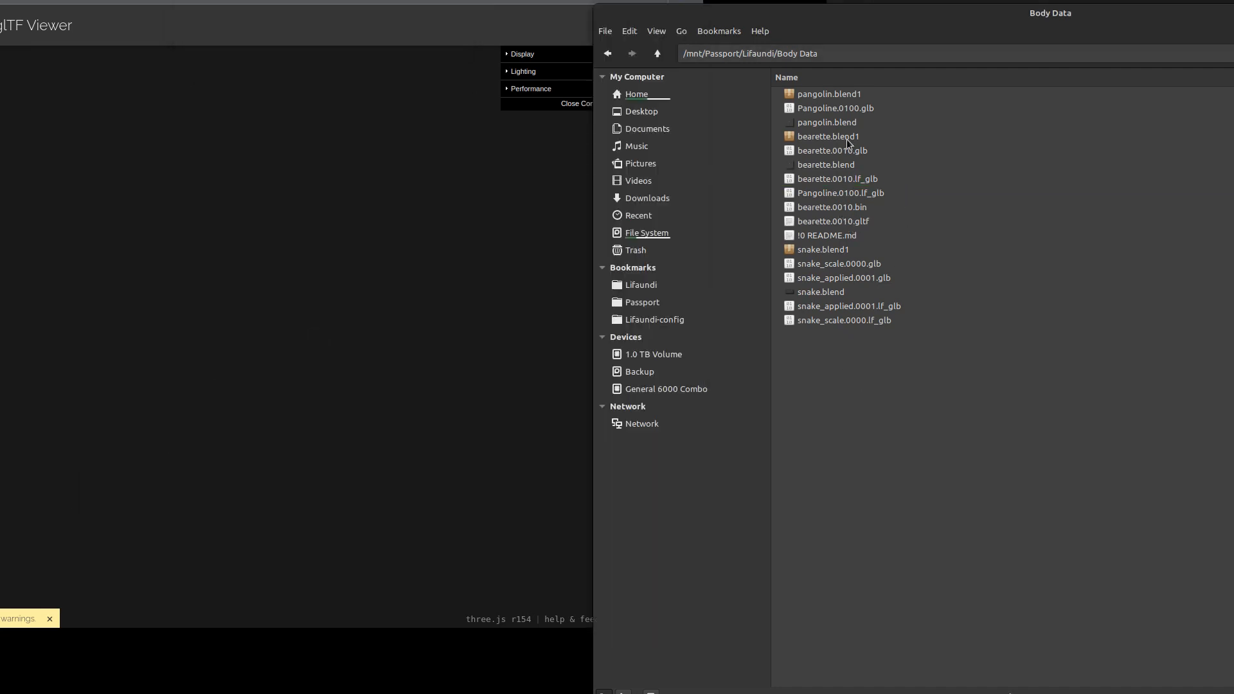
pyautogui.click(831, 150)
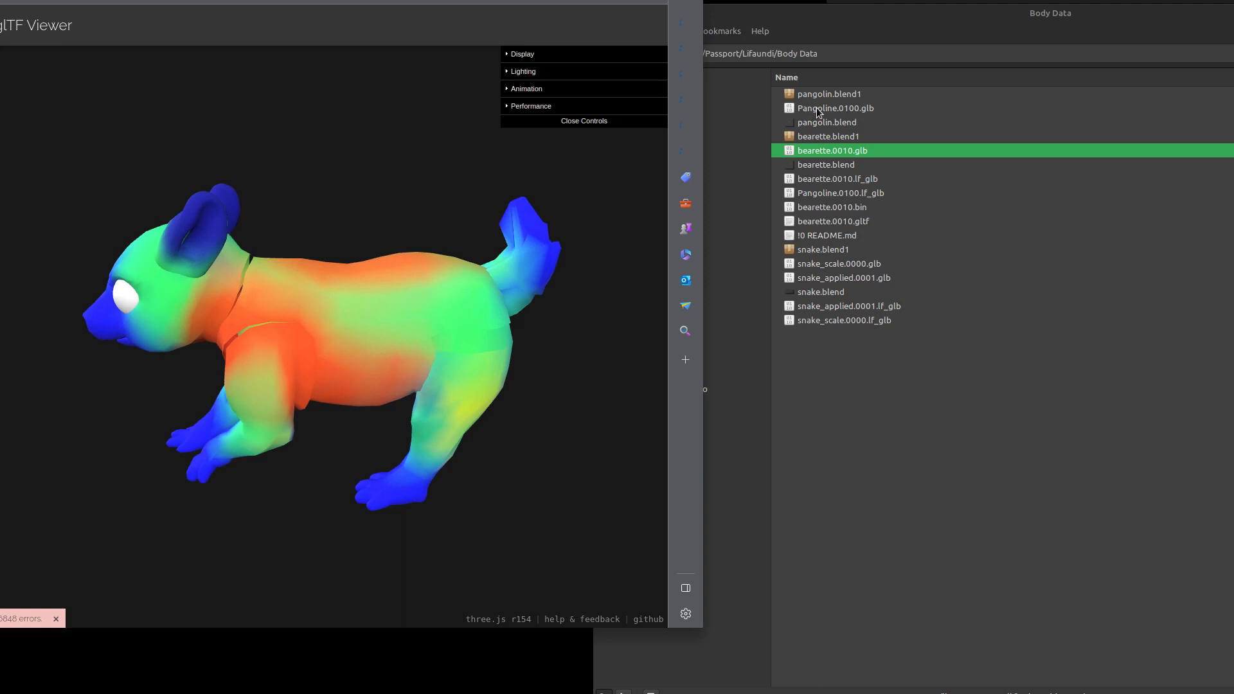
# Enlarge Nemo, sort by name then by type, and select bearette.0010.bin.
pyautogui.click(835, 108)
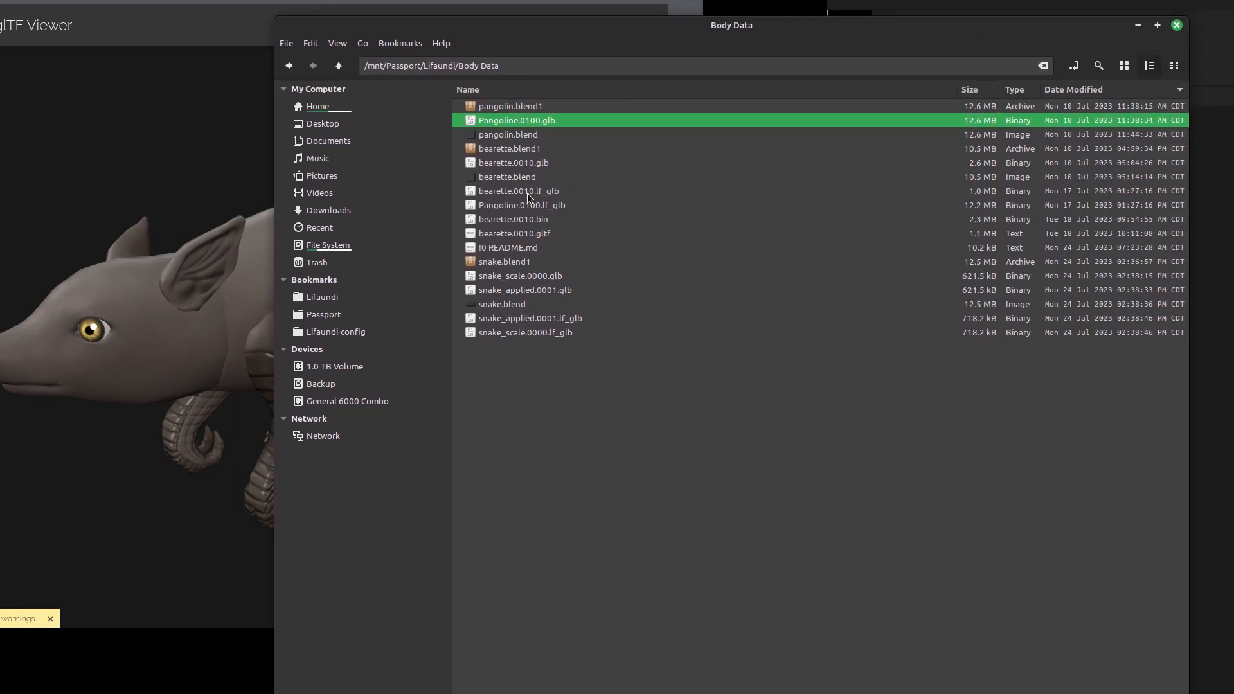
pyautogui.click(467, 89)
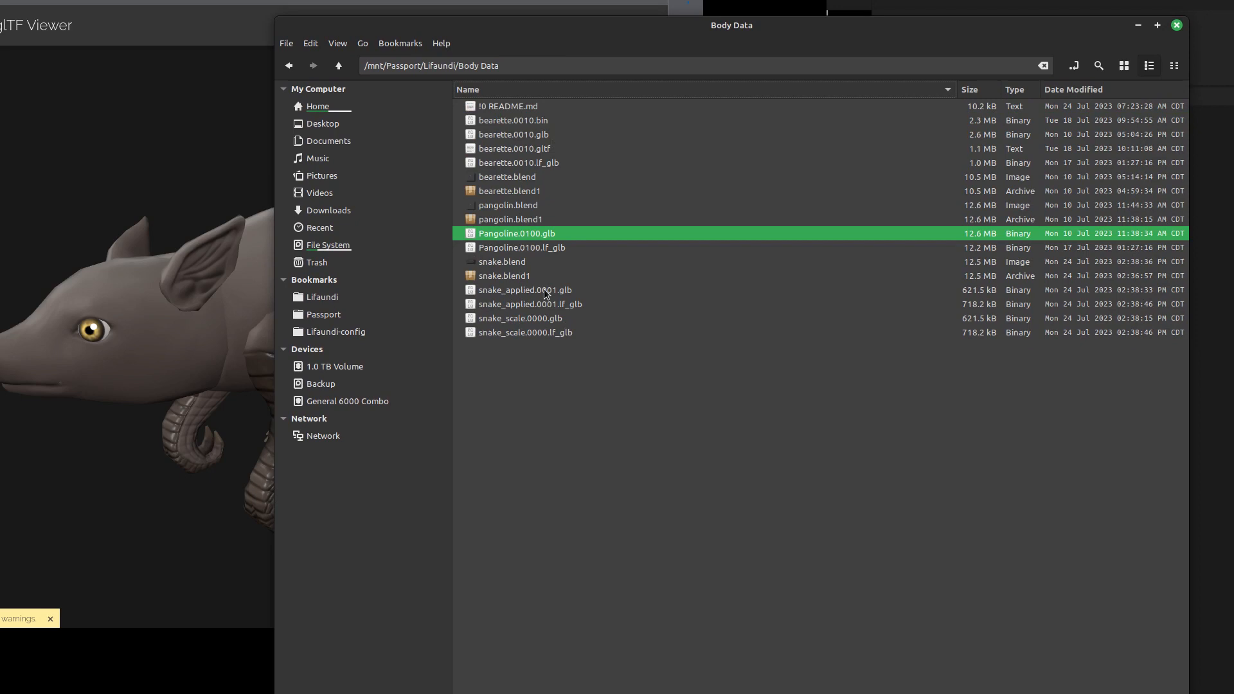
pyautogui.moveTo(1003, 110)
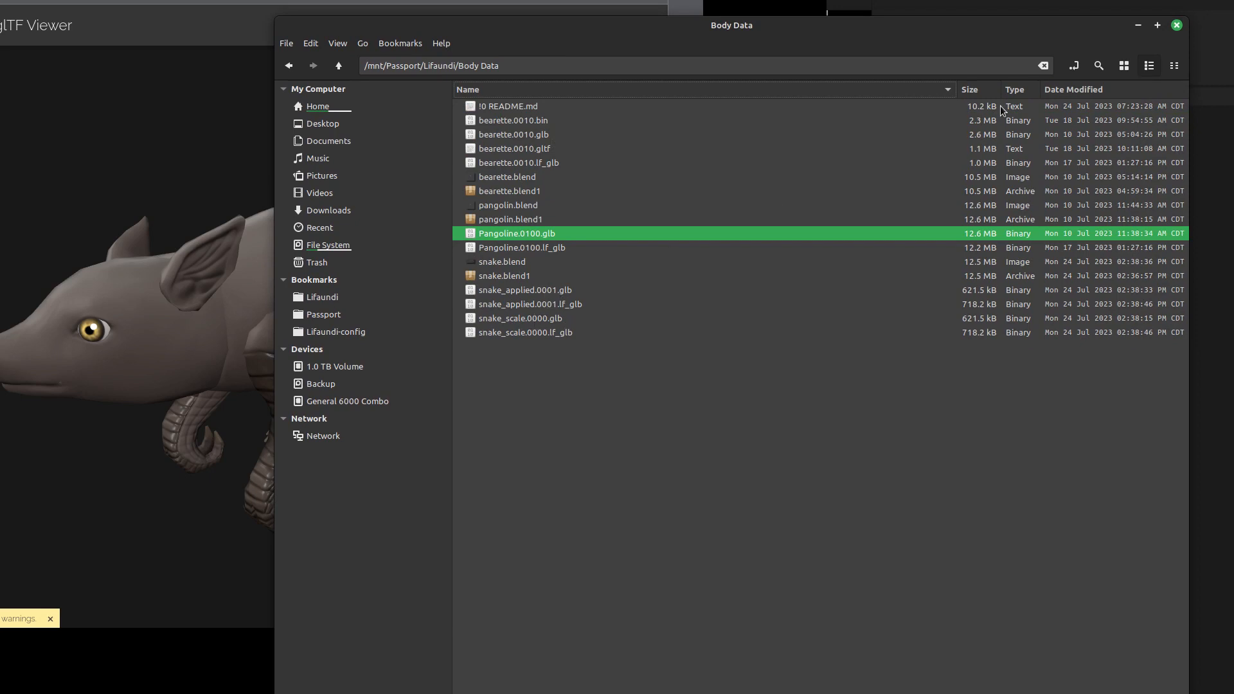
pyautogui.click(1015, 89)
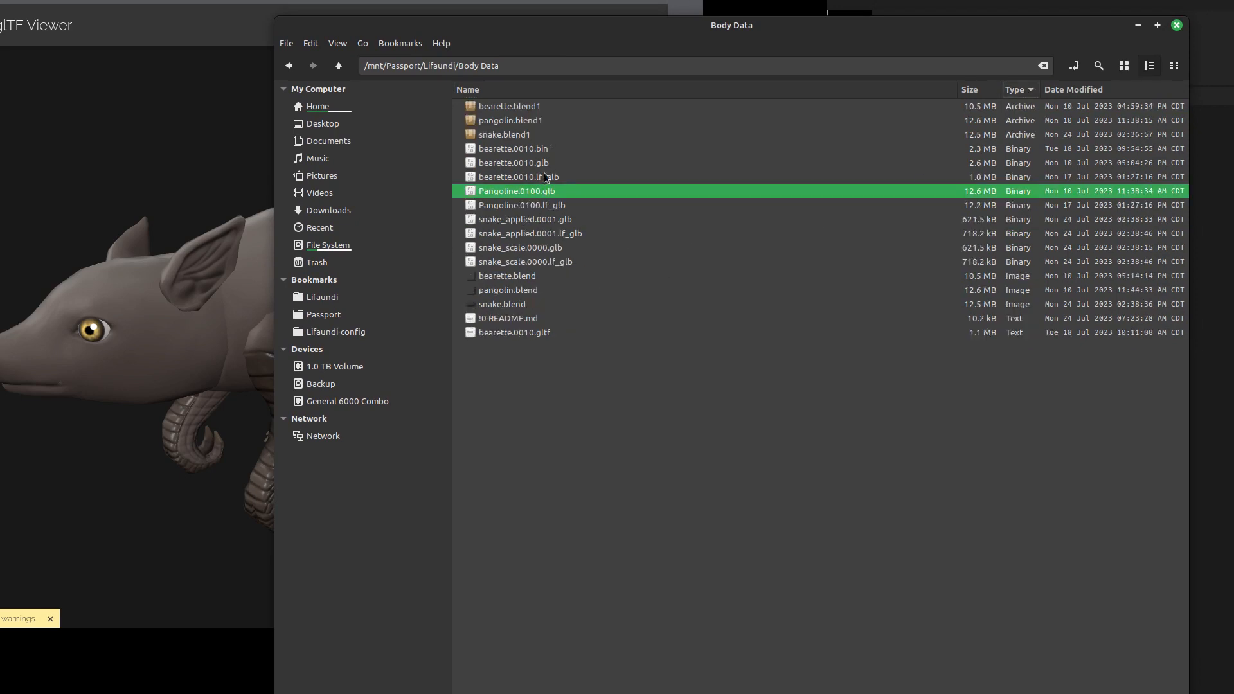
pyautogui.click(512, 148)
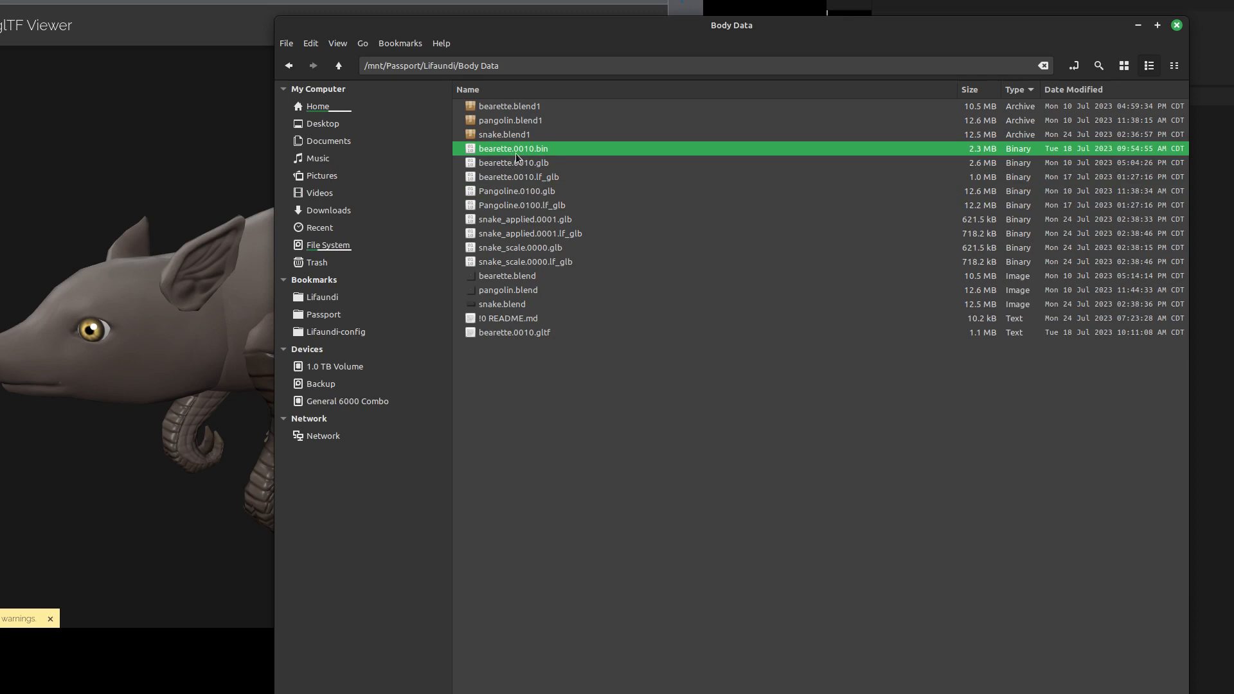
pyautogui.moveTo(523, 158)
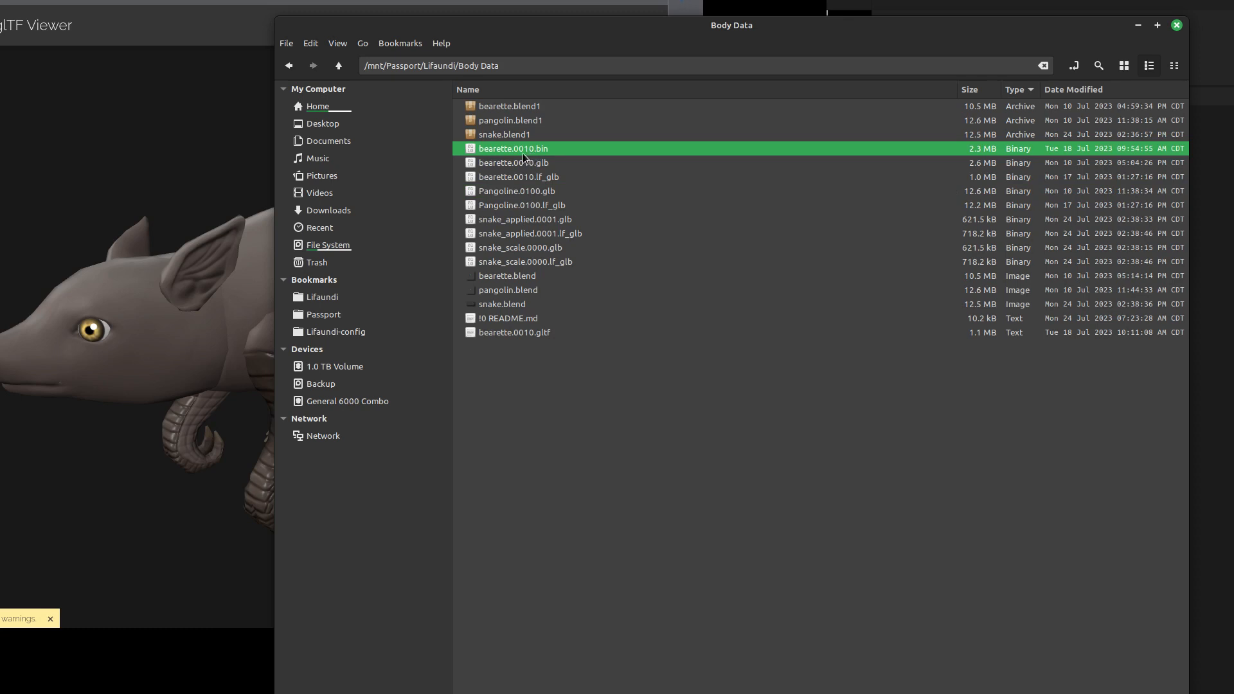
pyautogui.moveTo(519, 177)
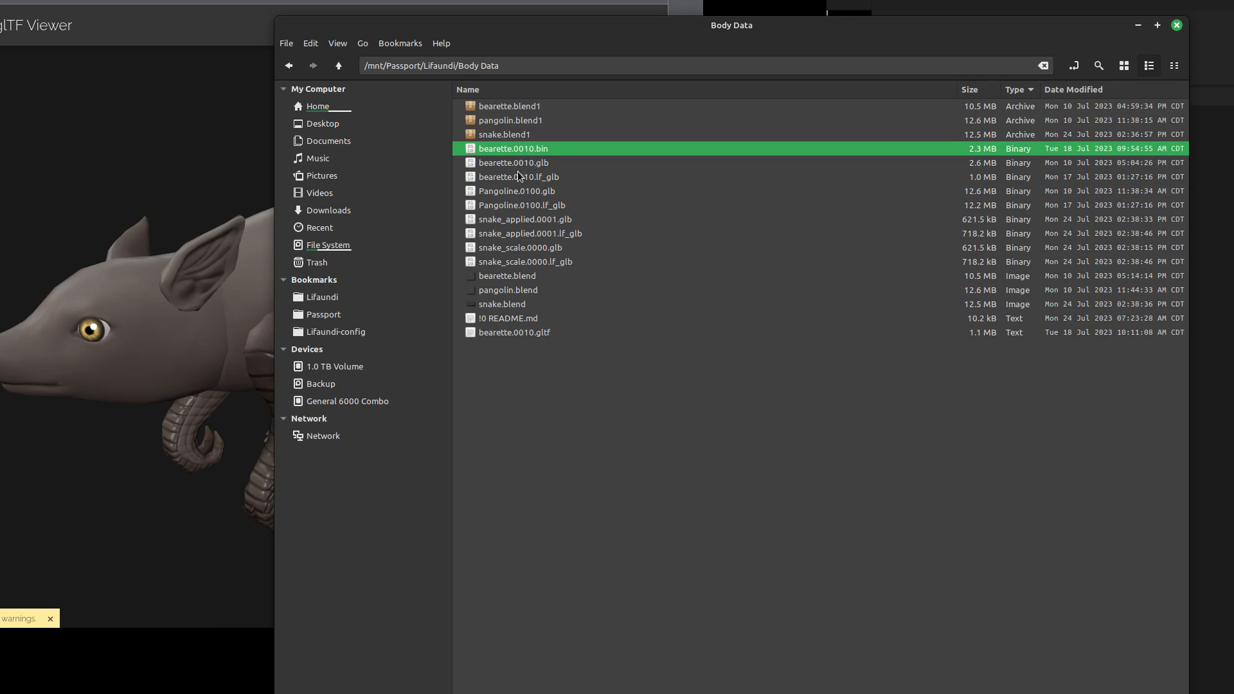
pyautogui.moveTo(534, 60)
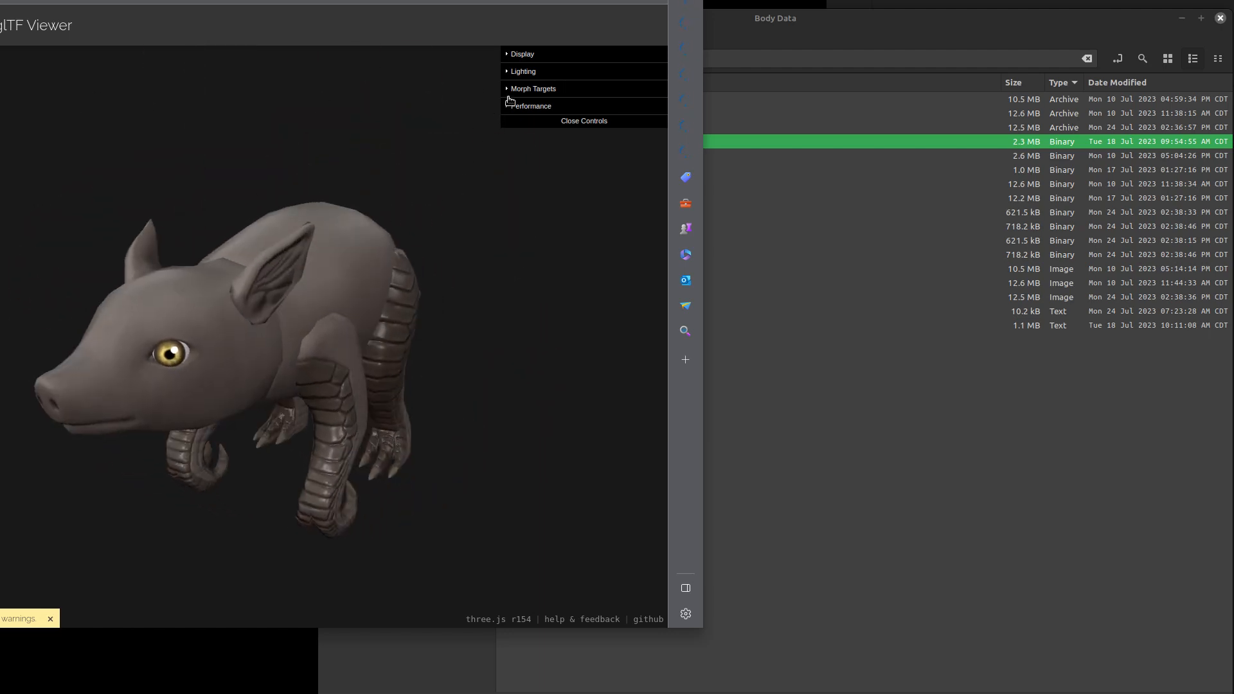
# Expand the pangolin's Morph Targets list and orbit the model to view it from other angles.
pyautogui.click(533, 88)
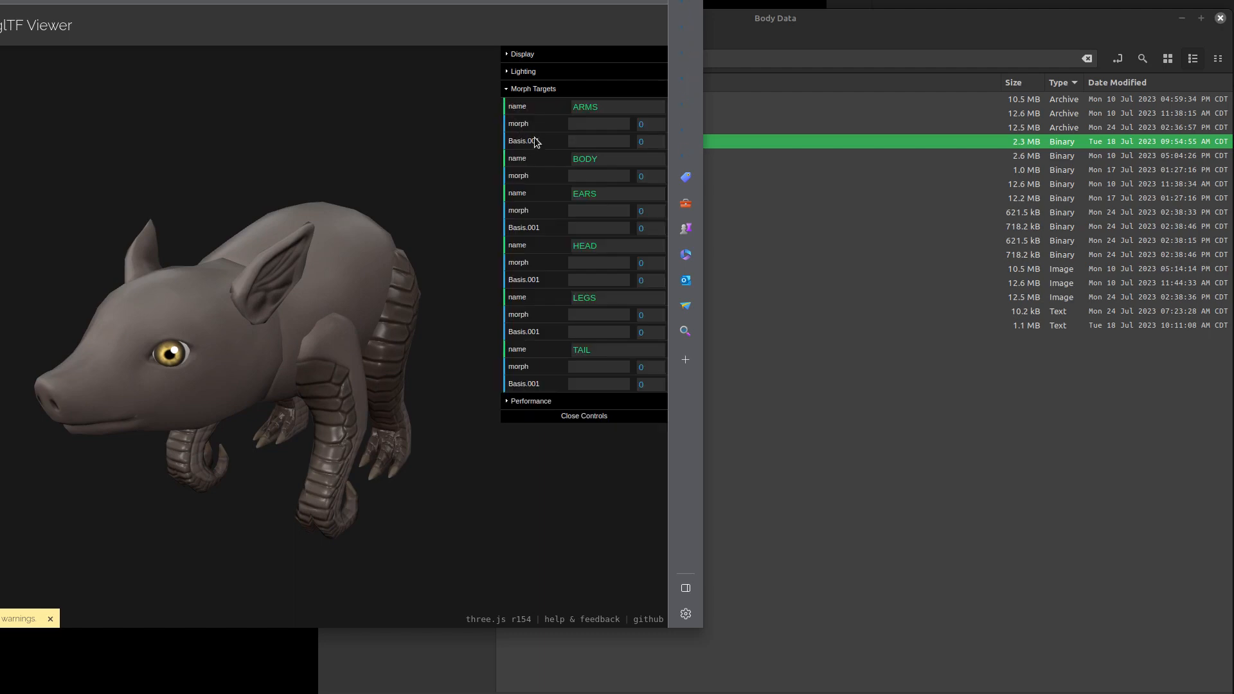
pyautogui.moveTo(563, 123); pyautogui.dragTo(629, 123)
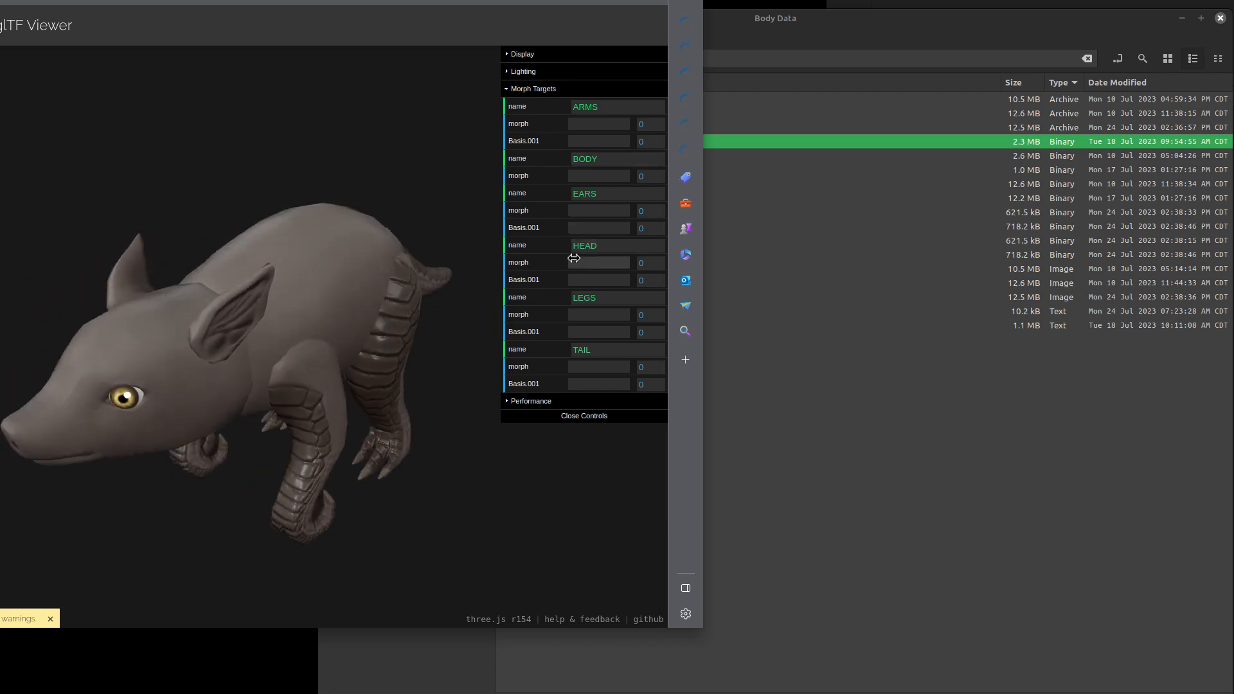
pyautogui.moveTo(567, 262); pyautogui.dragTo(630, 262)
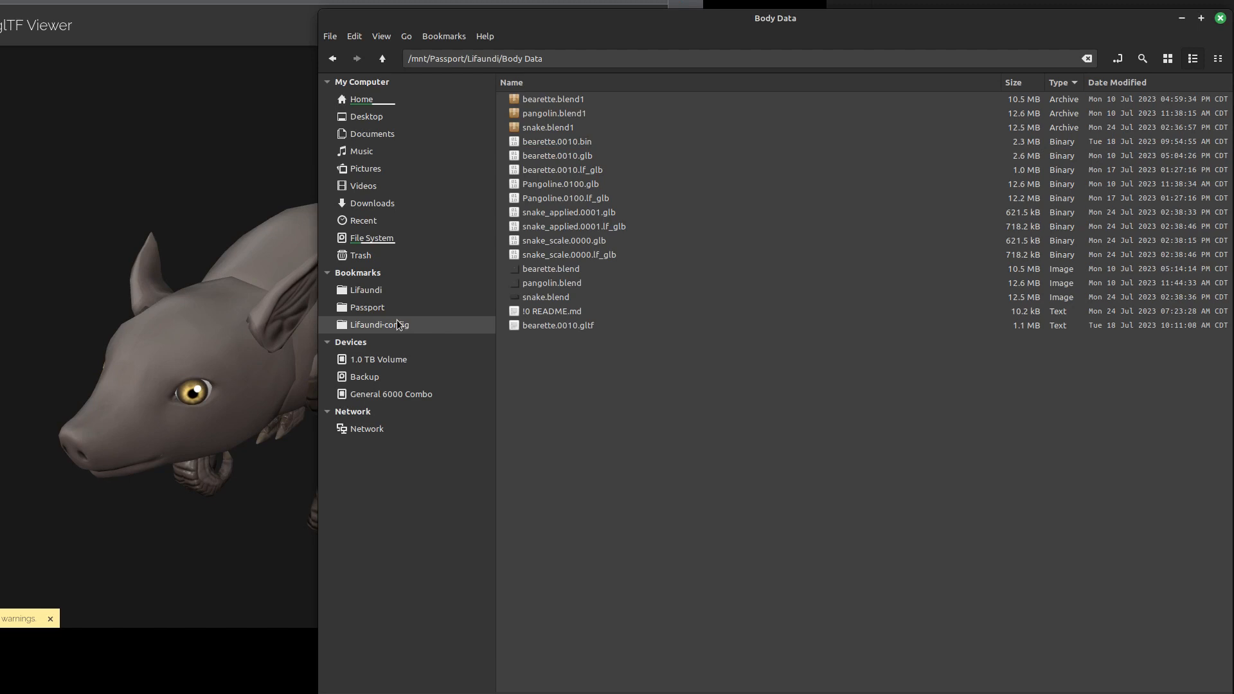
# Open Lifaundi-config's Body Data, load 09oe-mi33-ql2t-hunt.glb, and orbit it.
pyautogui.click(380, 324)
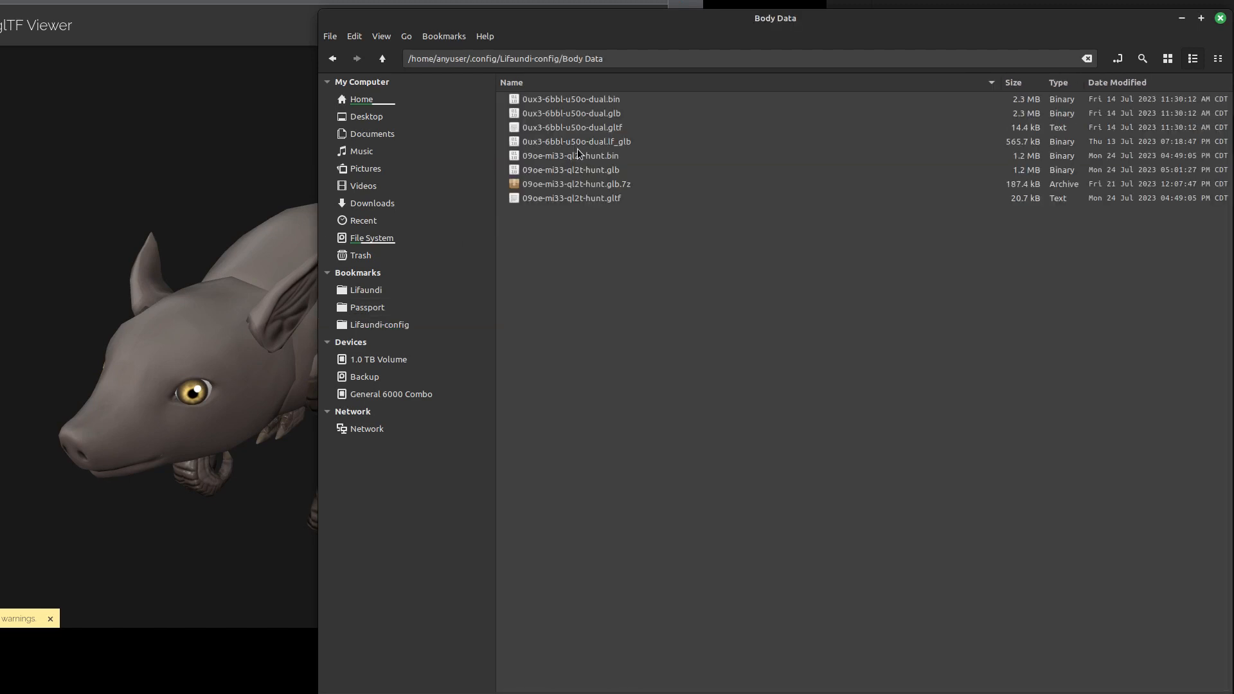
pyautogui.click(571, 154)
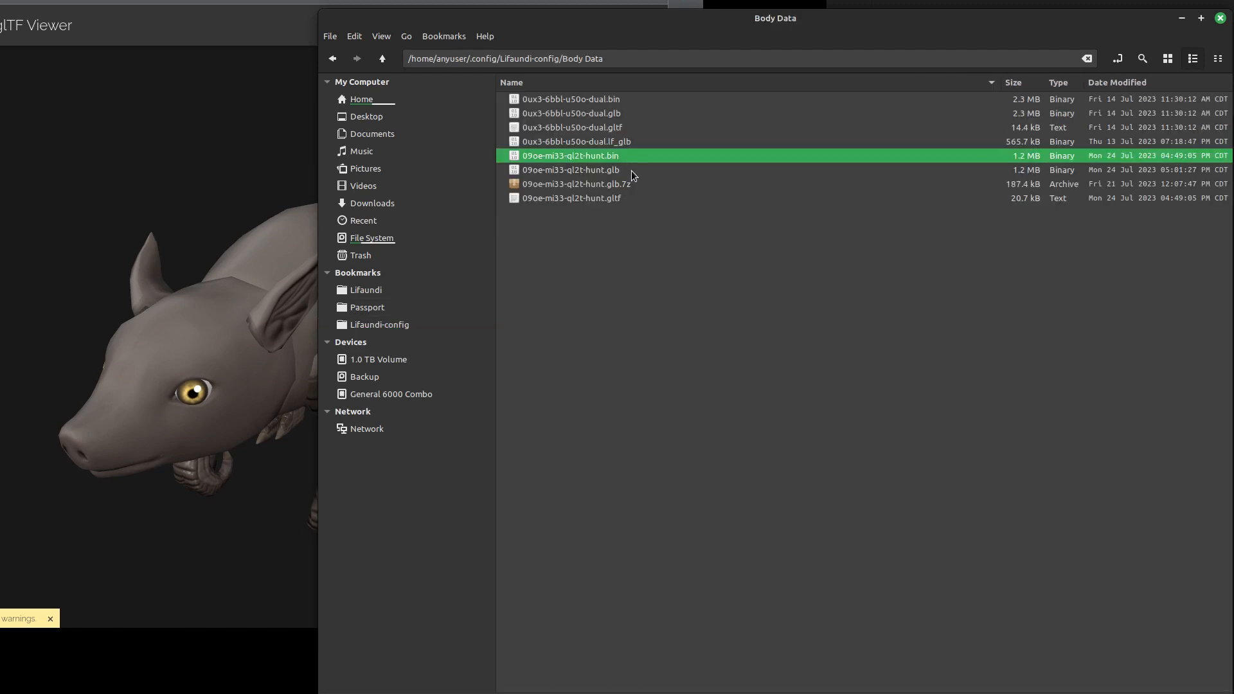
pyautogui.click(571, 169)
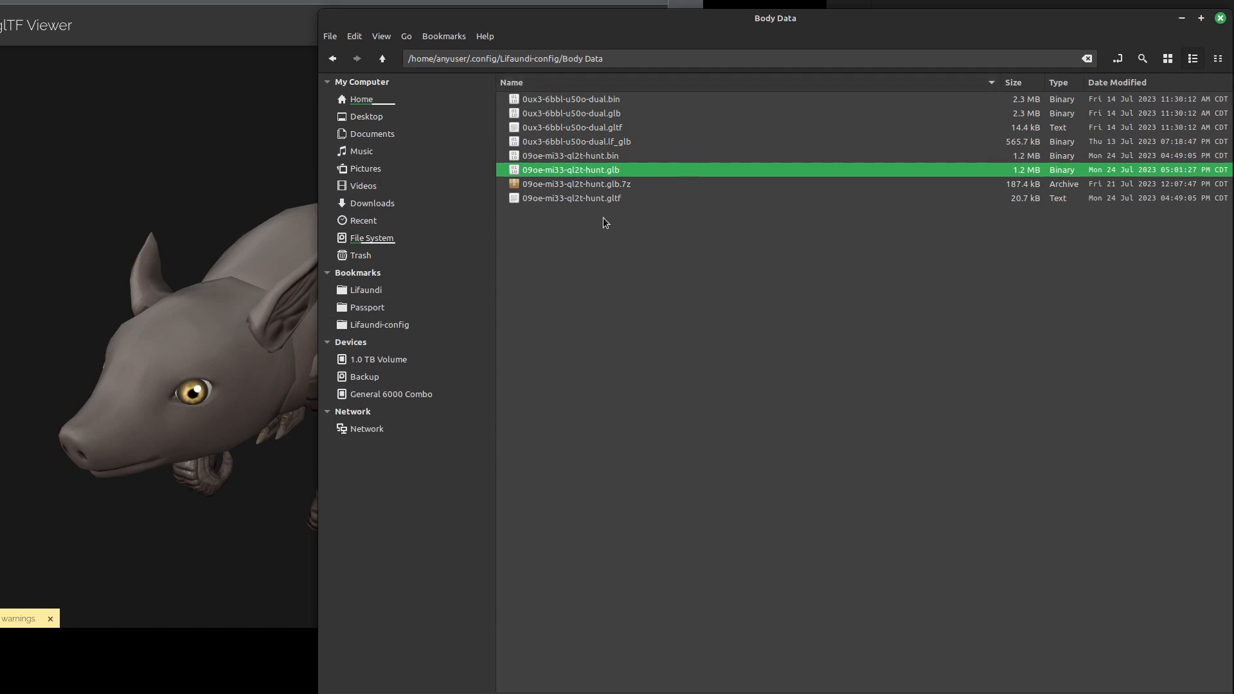
pyautogui.moveTo(586, 196)
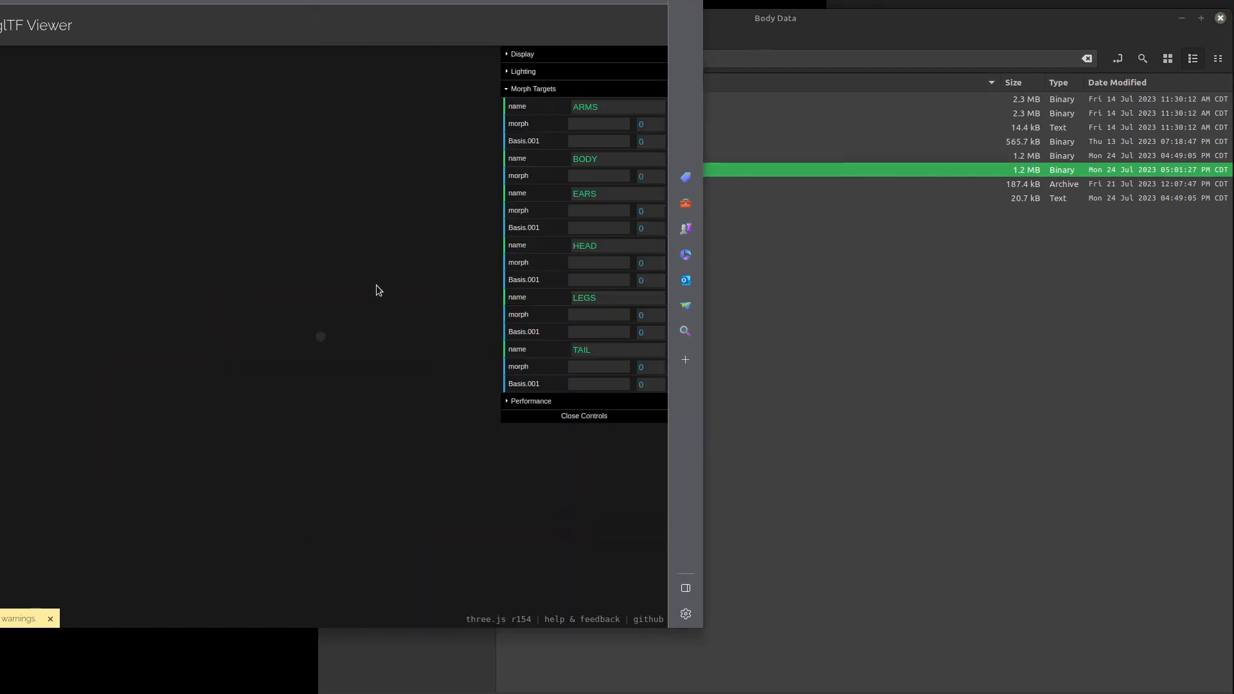
pyautogui.click(533, 88)
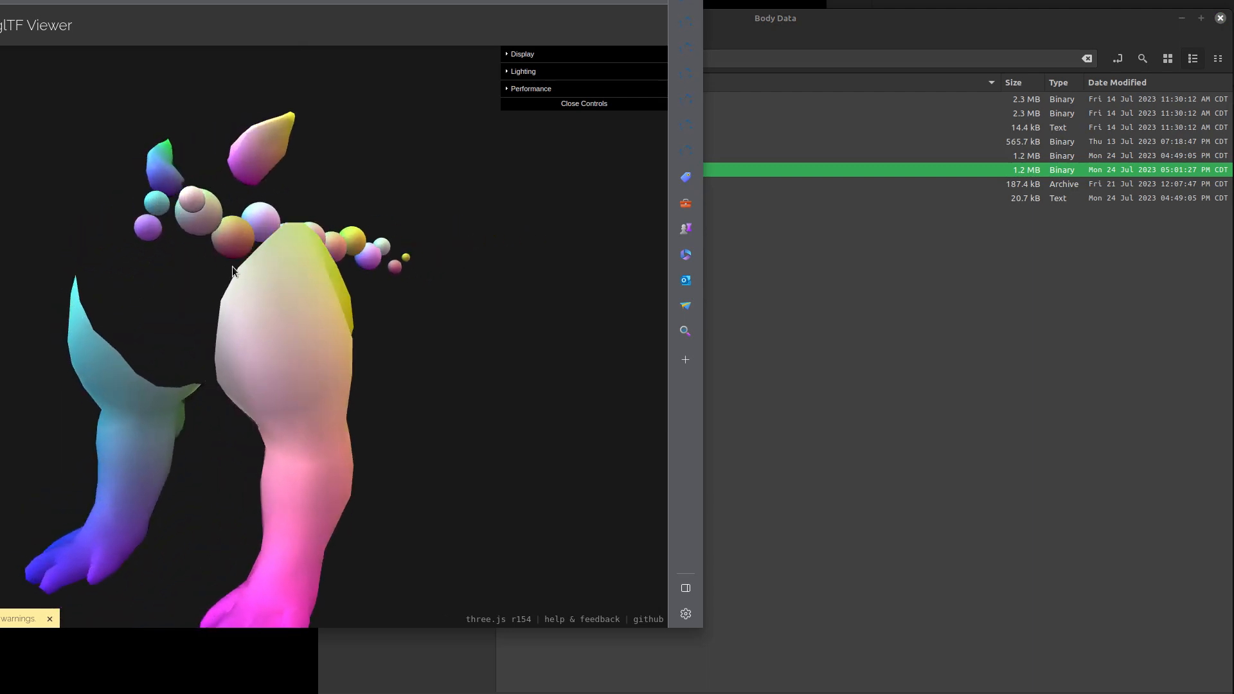
pyautogui.moveTo(232, 271); pyautogui.dragTo(319, 292)
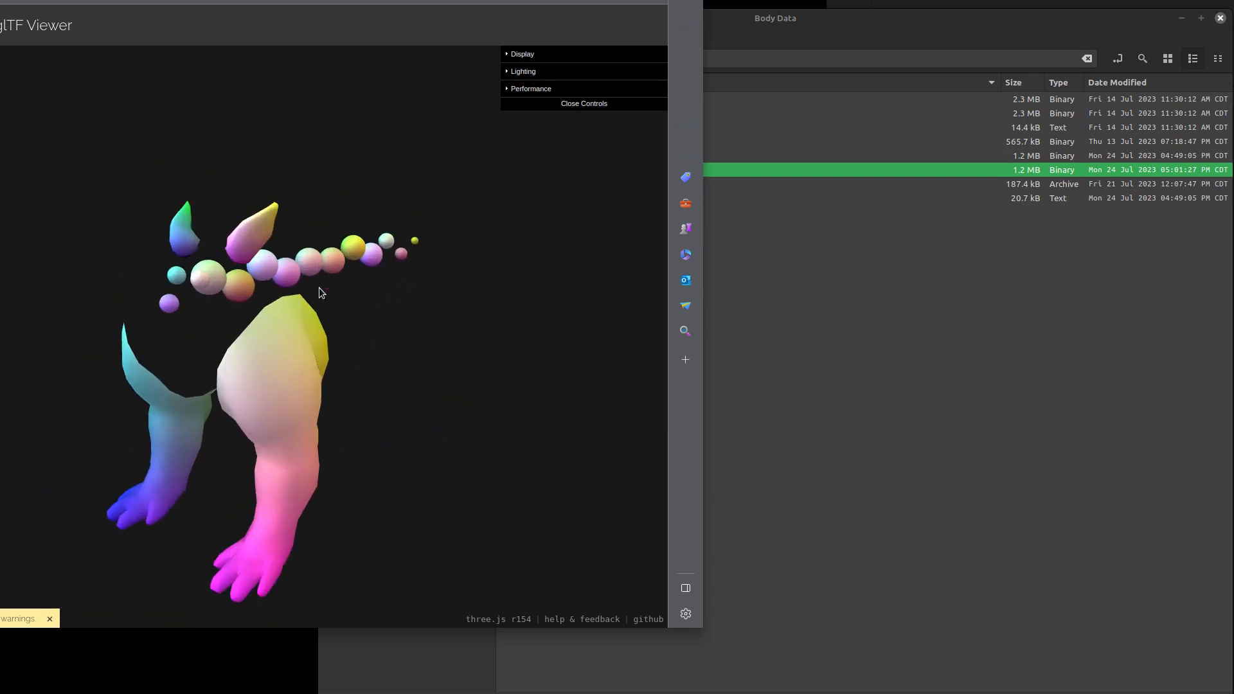